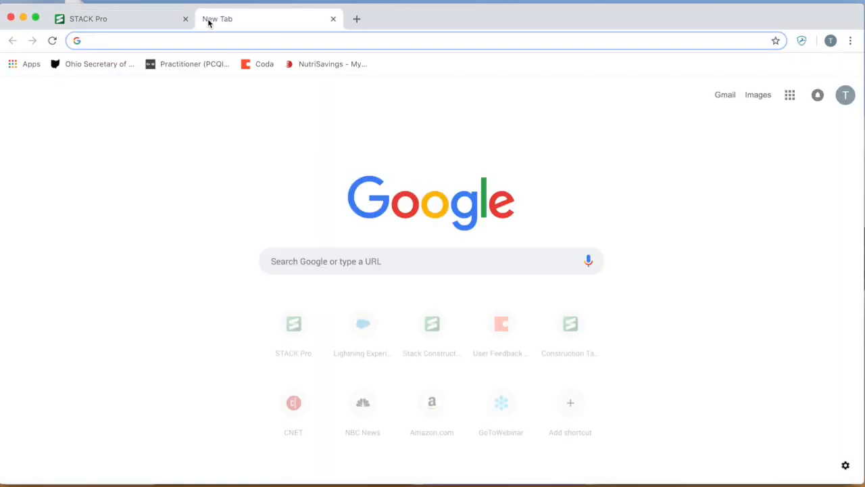
Step: Search Google for 'google earth download' in a new Chrome tab
{"action": "type", "text": "googl"}
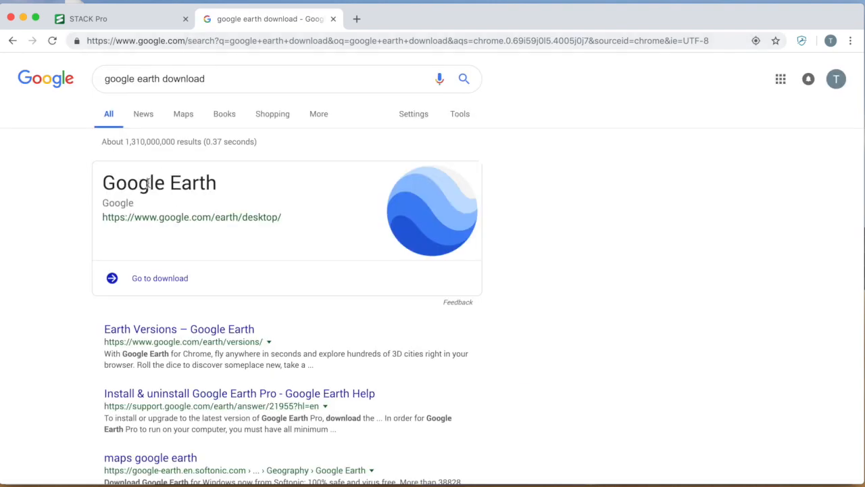
{"action": "mouse_move", "coordinate": [150, 235]}
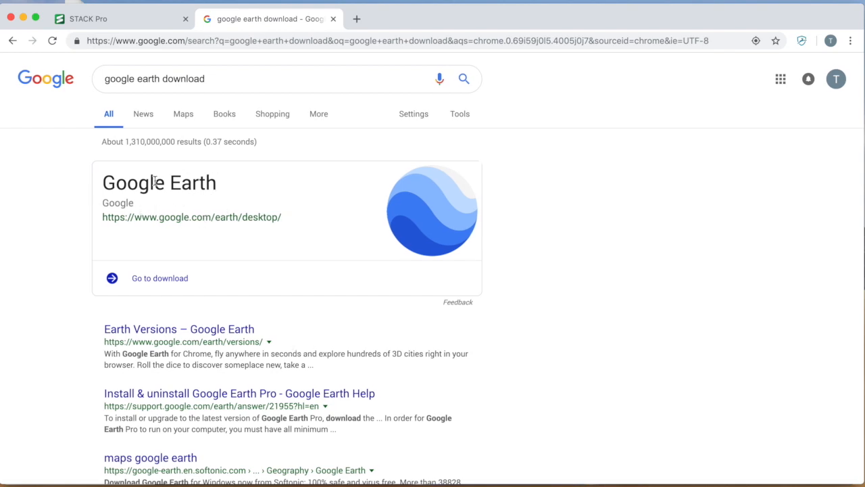
{"action": "mouse_move", "coordinate": [192, 221]}
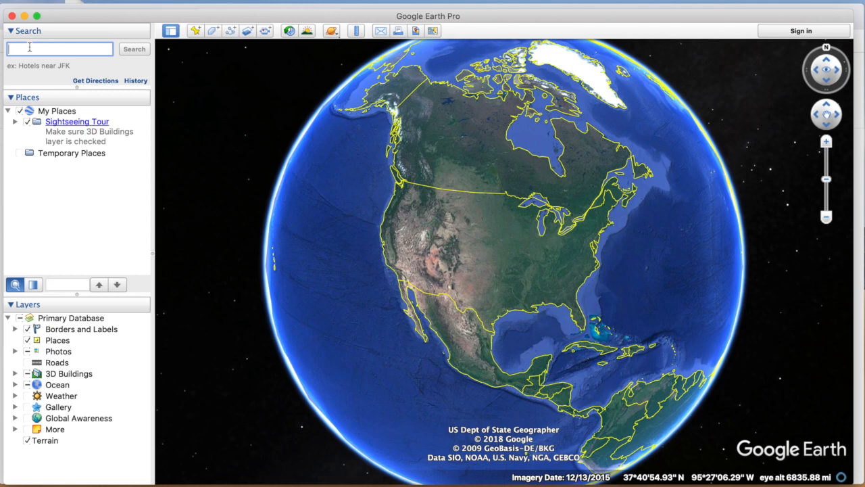
{"action": "type", "text": "4600 mcau"}
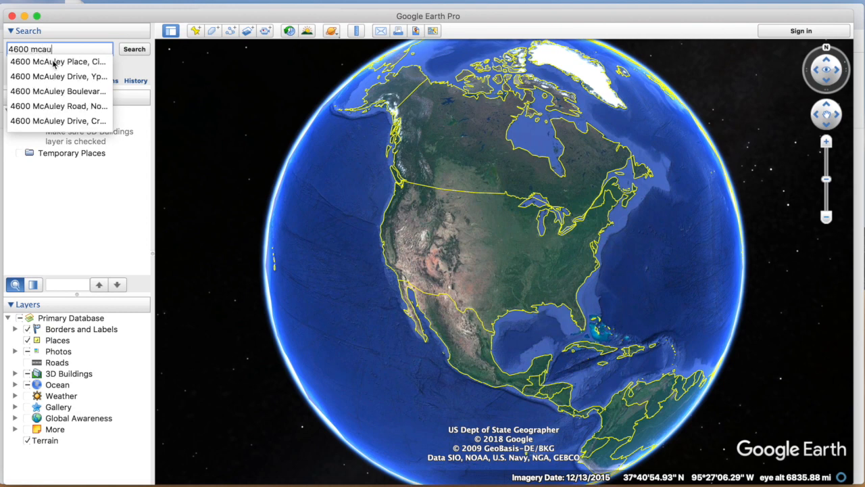
{"action": "left_click", "coordinate": [134, 49]}
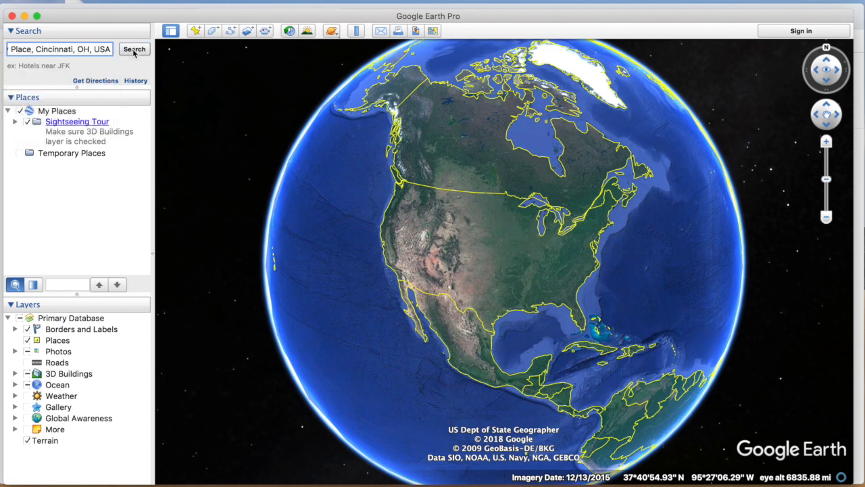
{"action": "left_click", "coordinate": [134, 49]}
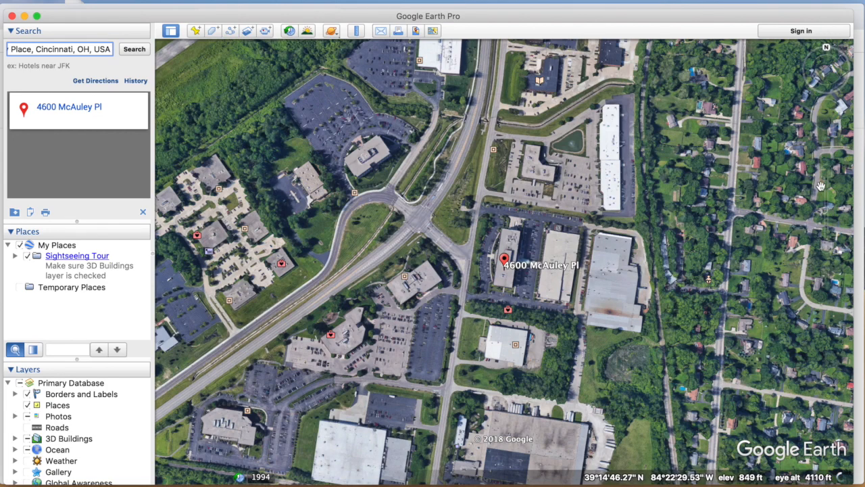
{"action": "mouse_move", "coordinate": [825, 179]}
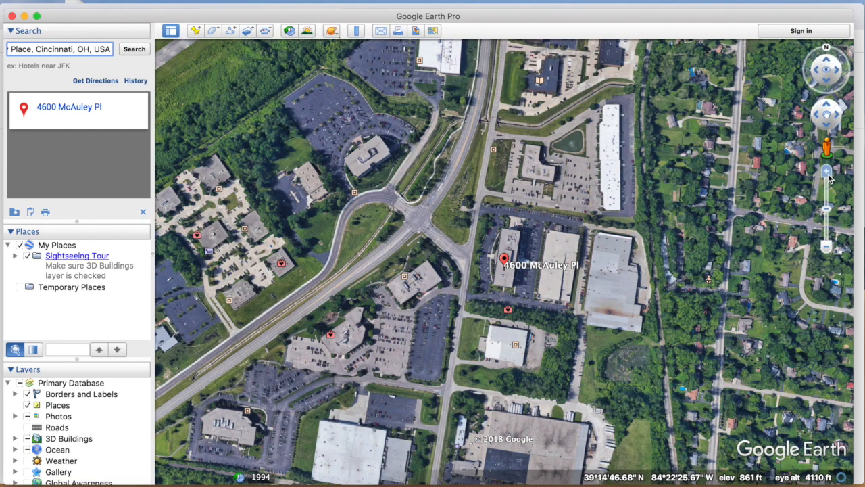
Step: Zoom in to a top-down view of the 4600 McAuley Pl building
{"action": "left_click", "coordinate": [825, 171]}
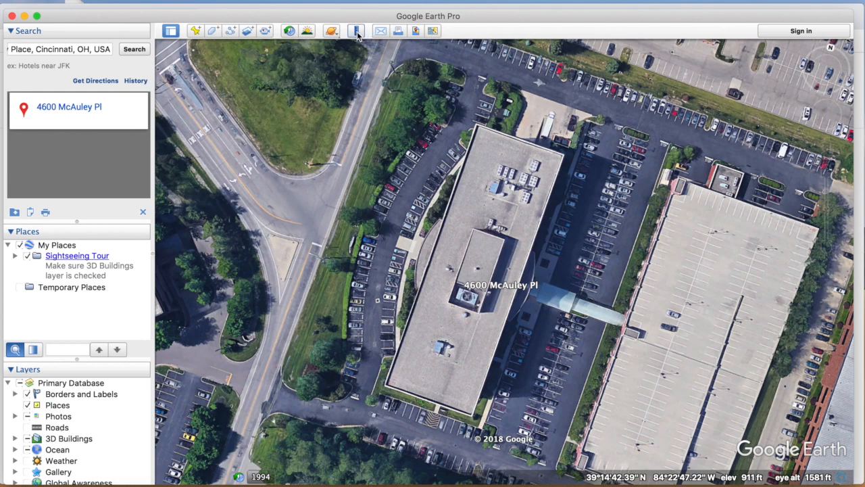
Step: Measure a roughly 405-foot line with the Ruler set to Feet, then close it
{"action": "left_click", "coordinate": [357, 31]}
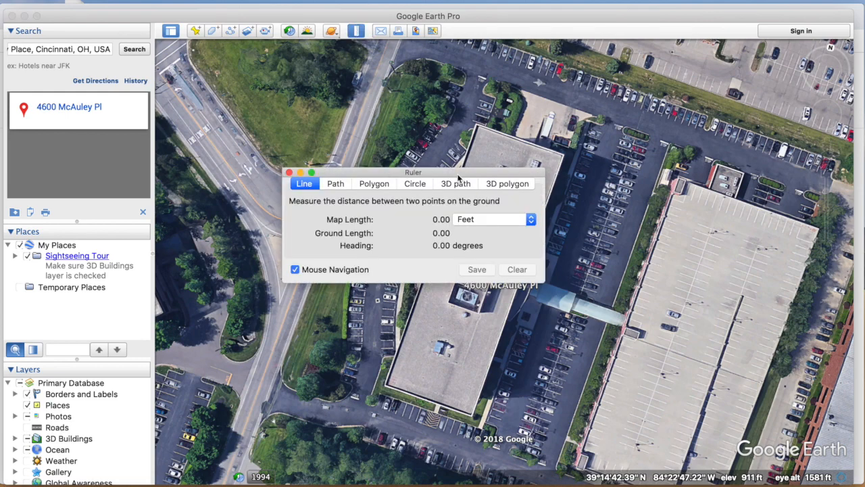
{"action": "left_click_drag", "start_coordinate": [412, 172], "coordinate": [289, 110]}
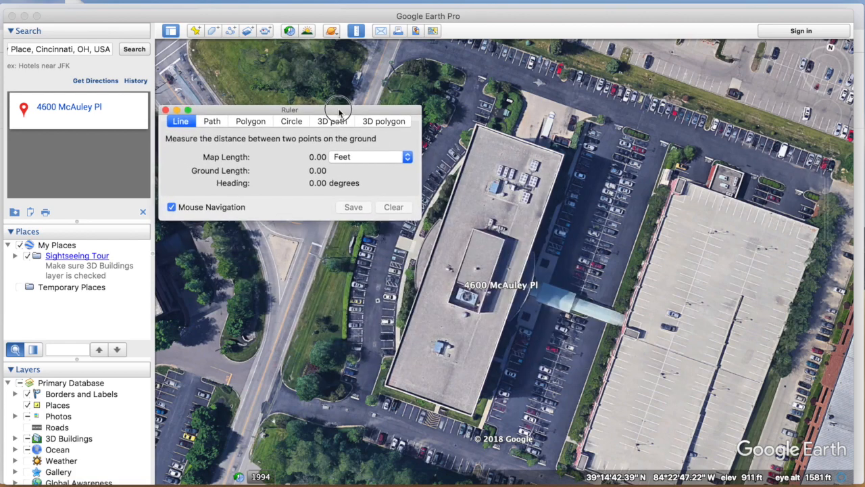
{"action": "left_click", "coordinate": [370, 156]}
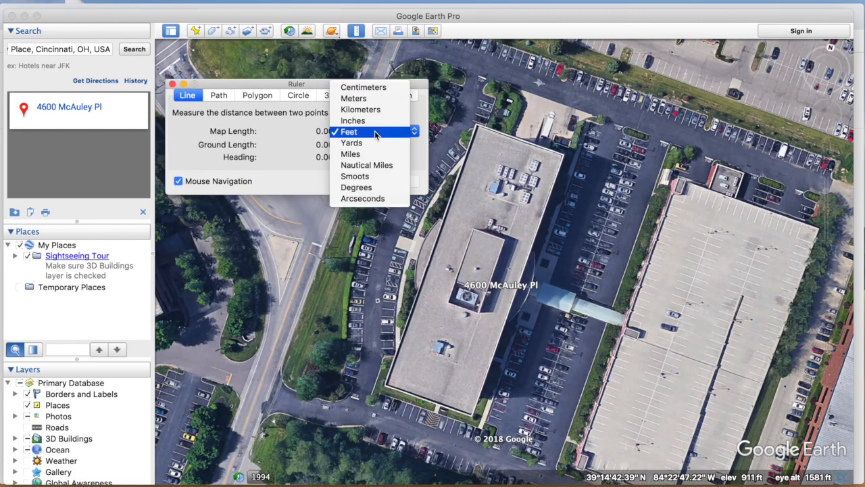
{"action": "mouse_move", "coordinate": [371, 133]}
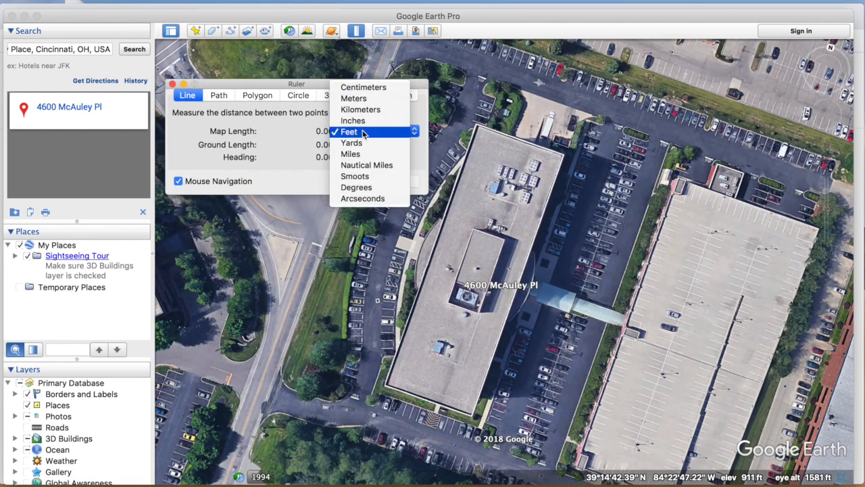
{"action": "left_click", "coordinate": [350, 132]}
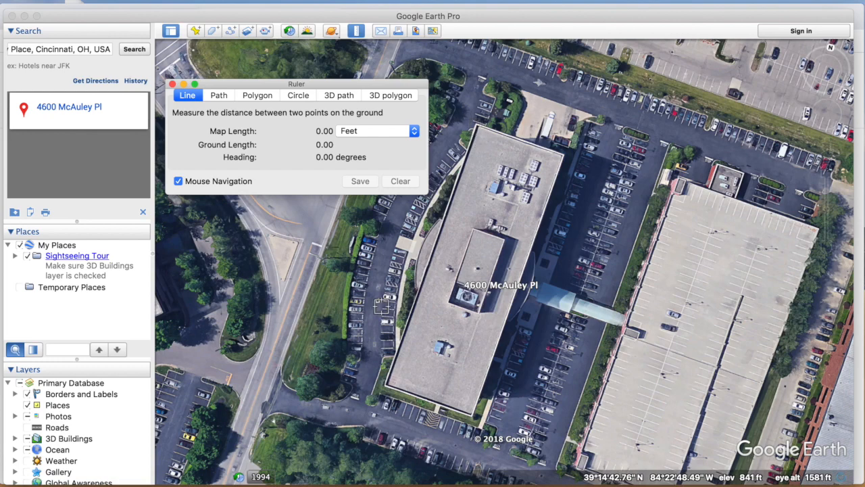
{"action": "mouse_move", "coordinate": [473, 127]}
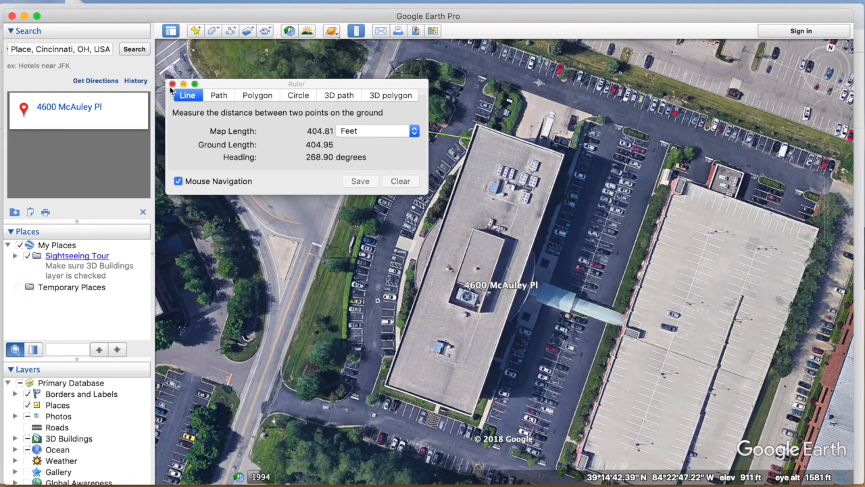
{"action": "left_click", "coordinate": [172, 84]}
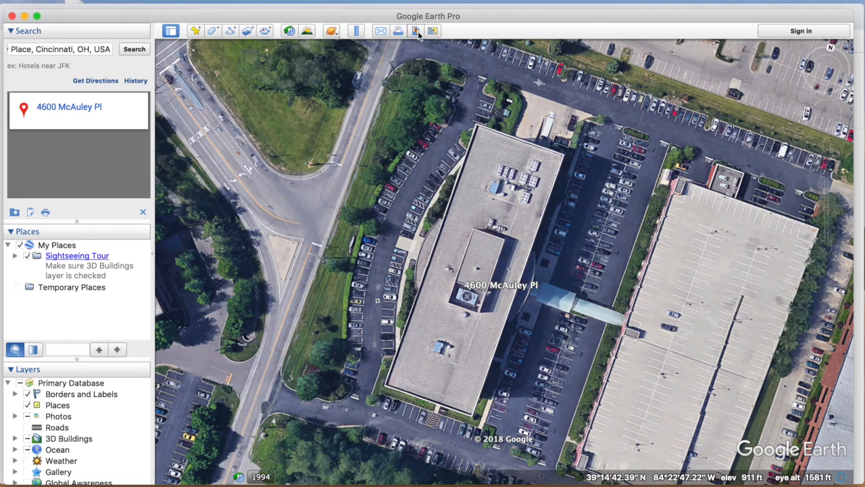
{"action": "mouse_move", "coordinate": [415, 32]}
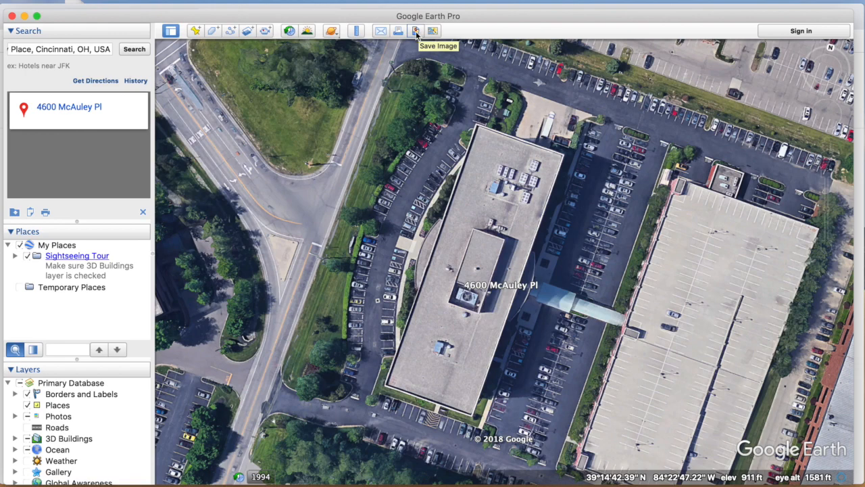
Step: Save the current map view as an image named 'Work'
{"action": "left_click", "coordinate": [415, 31]}
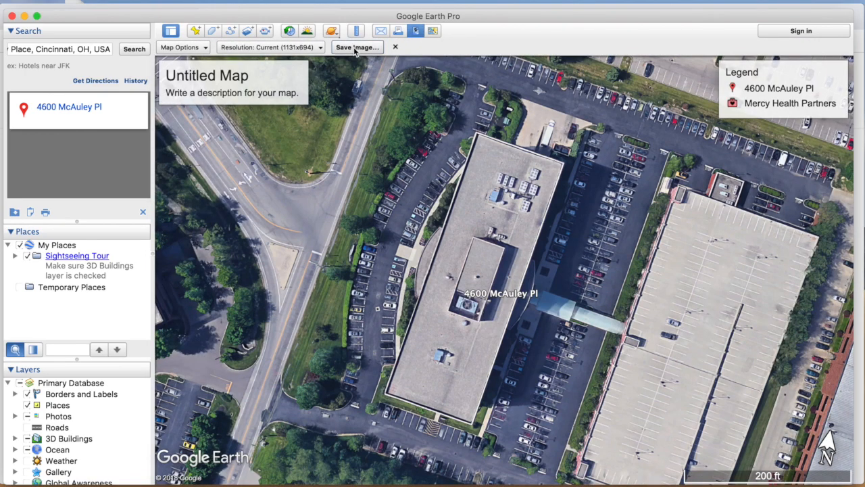
{"action": "left_click", "coordinate": [357, 47]}
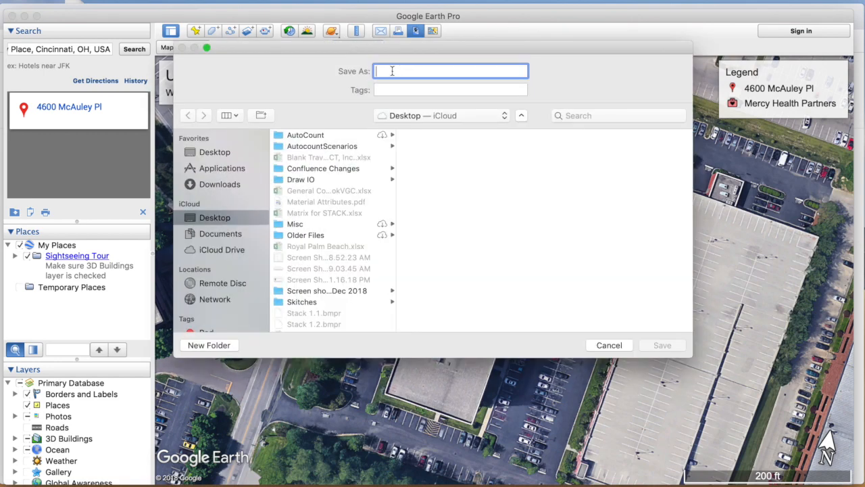
{"action": "type", "text": "Worl"}
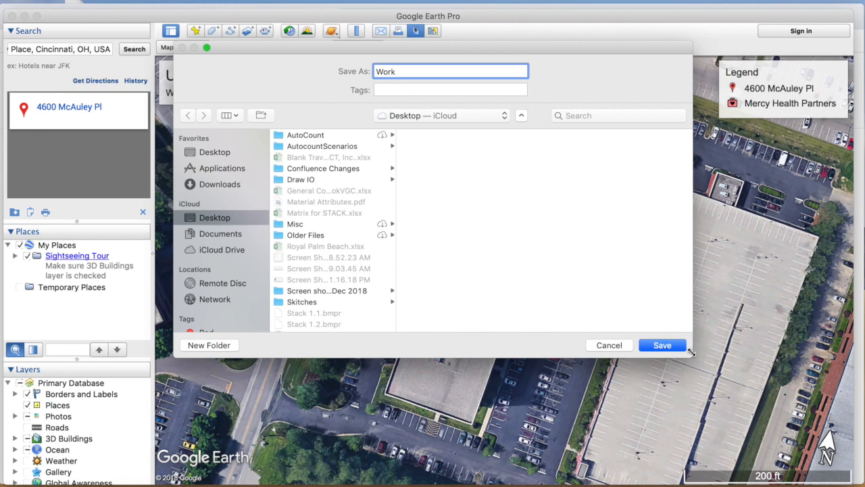
{"action": "left_click", "coordinate": [662, 345]}
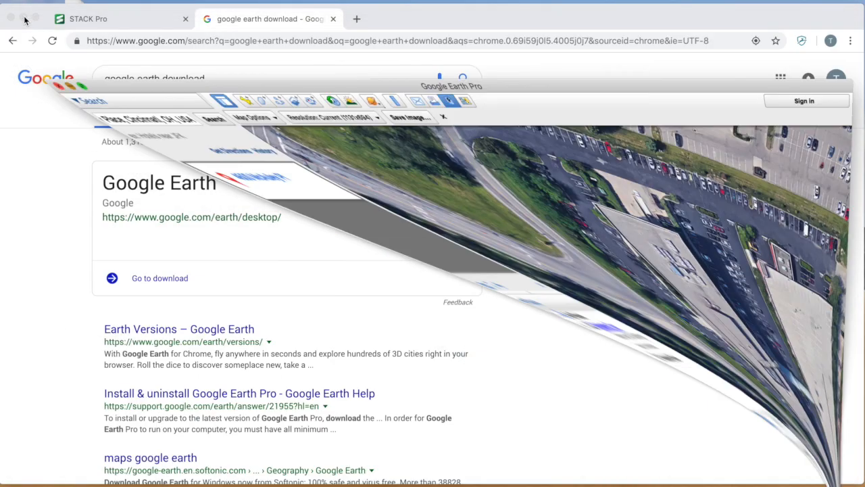
Step: Create the STACK Pro project 'Work' and upload Work.jpg as its plan
{"action": "left_click", "coordinate": [88, 18]}
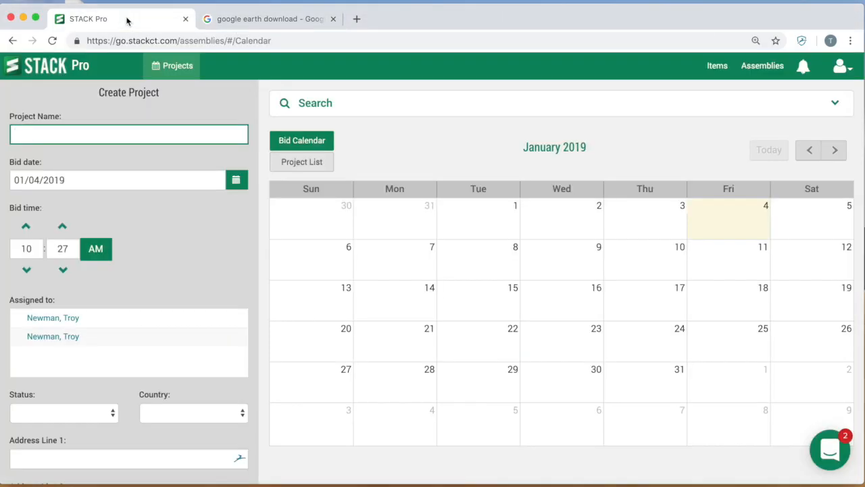
{"action": "type", "text": "W"}
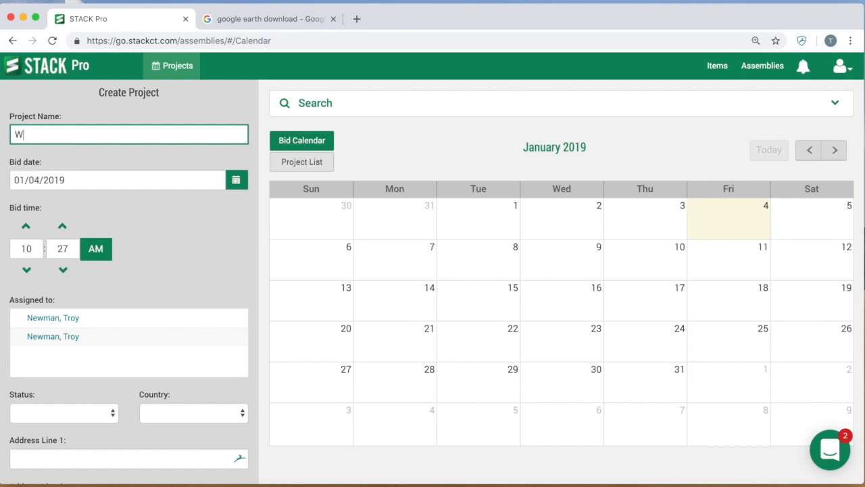
{"action": "scroll", "scroll_direction": "down", "scroll_amount": 3}
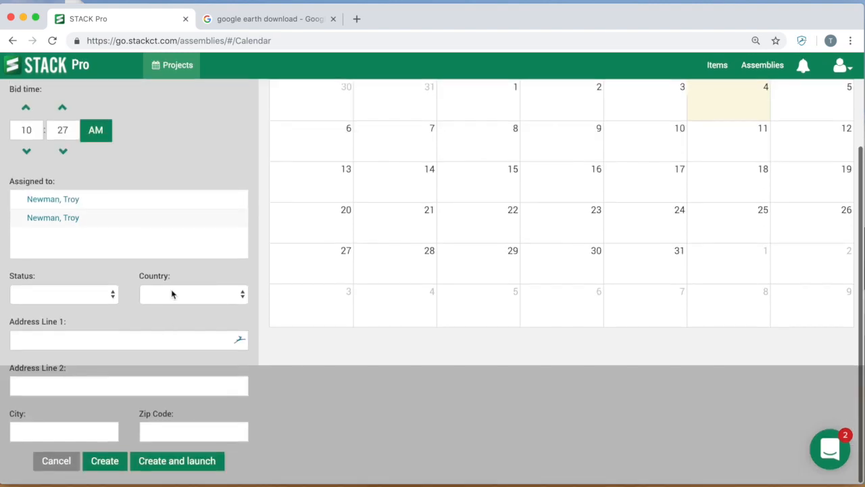
{"action": "left_click", "coordinate": [177, 460]}
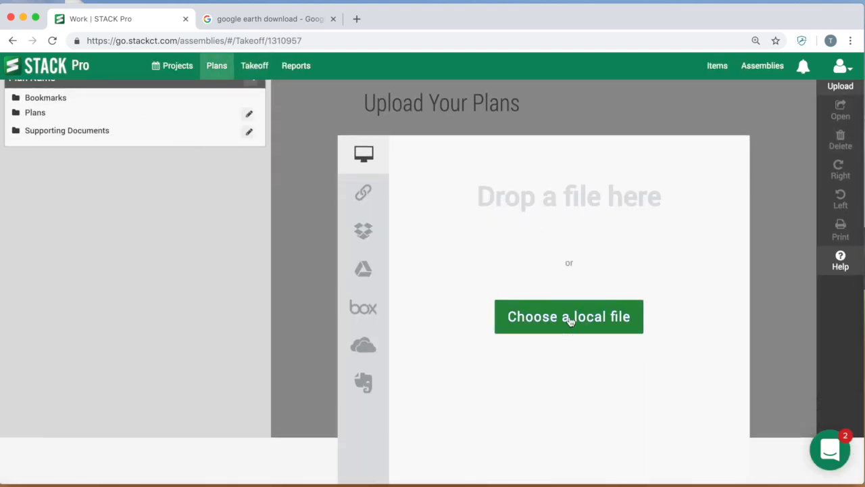
{"action": "left_click", "coordinate": [568, 316]}
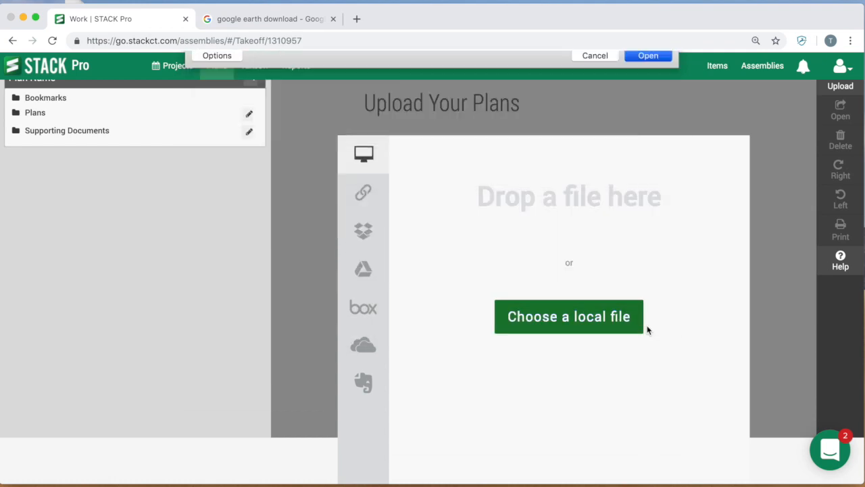
{"action": "left_click", "coordinate": [569, 316]}
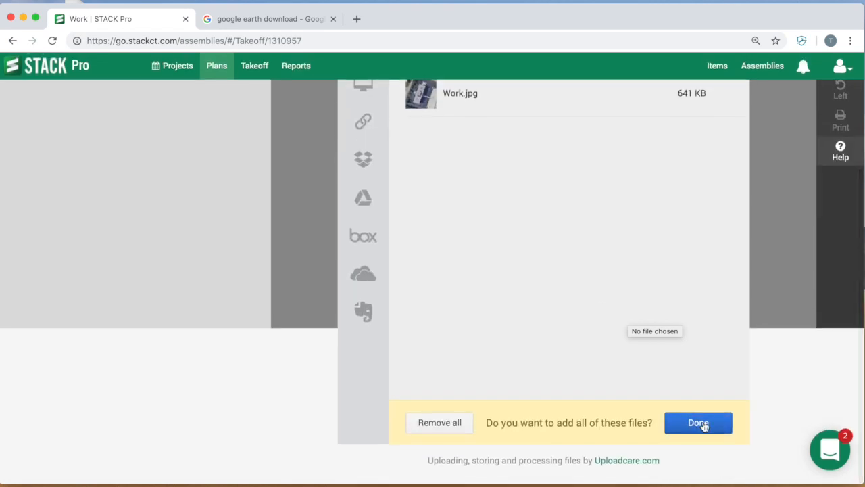
{"action": "left_click", "coordinate": [698, 423]}
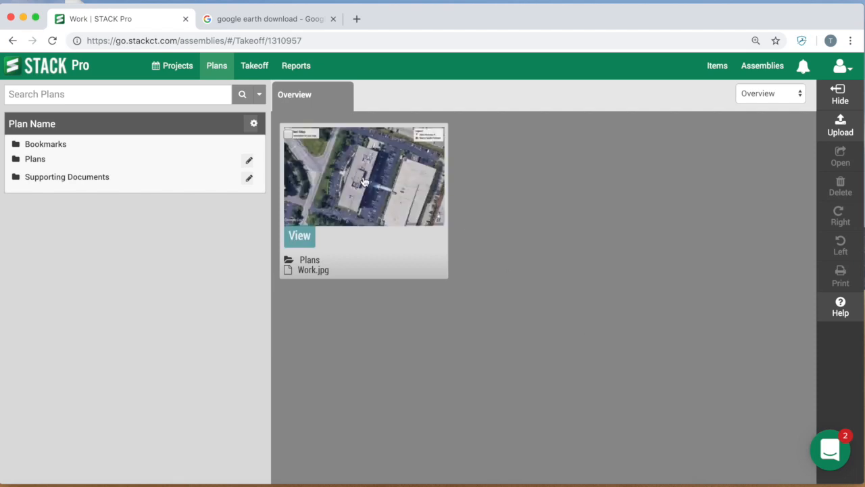
Step: Open the Work.jpg plan from the Overview for viewing
{"action": "left_click", "coordinate": [299, 236]}
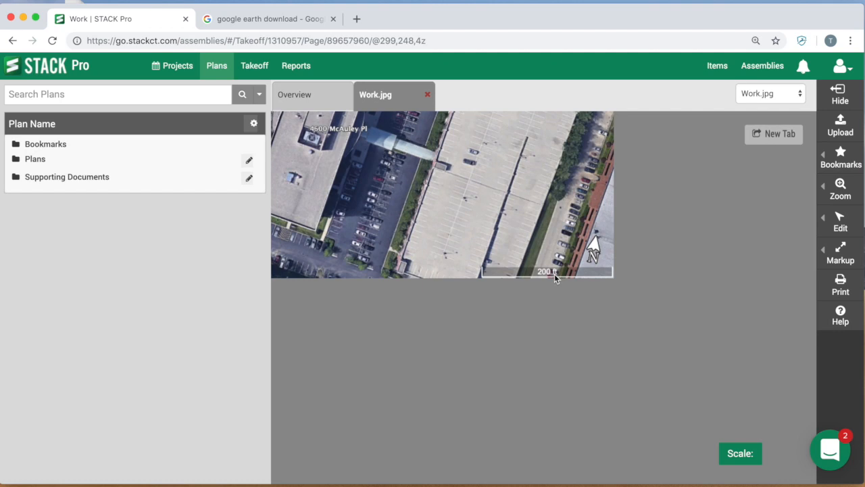
{"action": "mouse_move", "coordinate": [520, 248]}
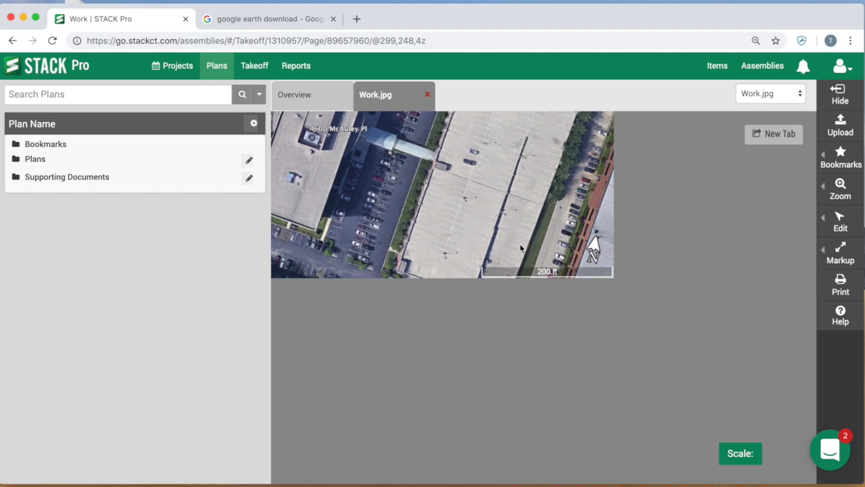
{"action": "mouse_move", "coordinate": [547, 277]}
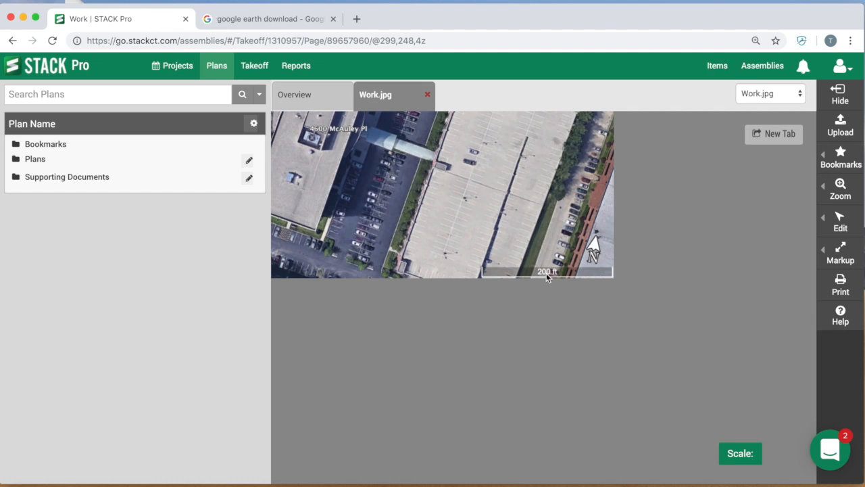
{"action": "mouse_move", "coordinate": [533, 276]}
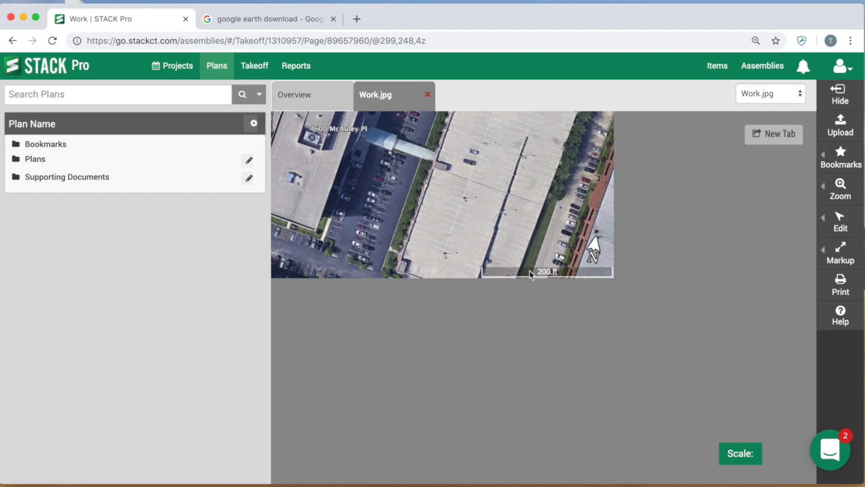
{"action": "mouse_move", "coordinate": [545, 279]}
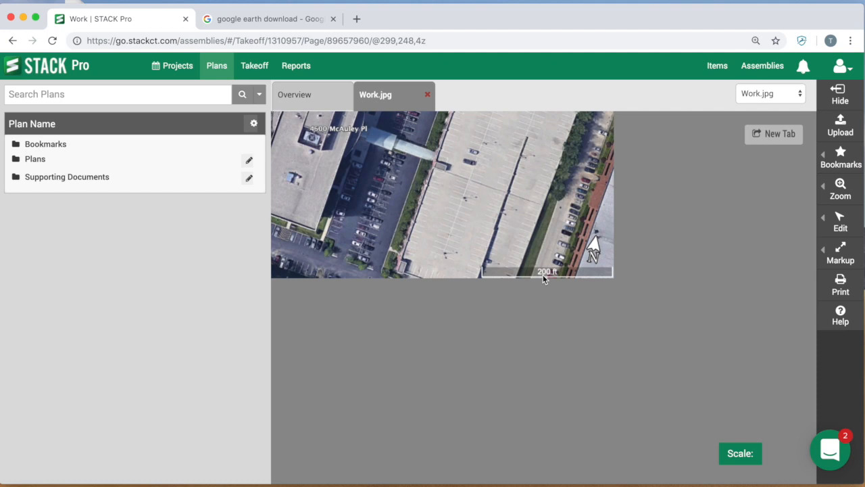
{"action": "mouse_move", "coordinate": [488, 279]}
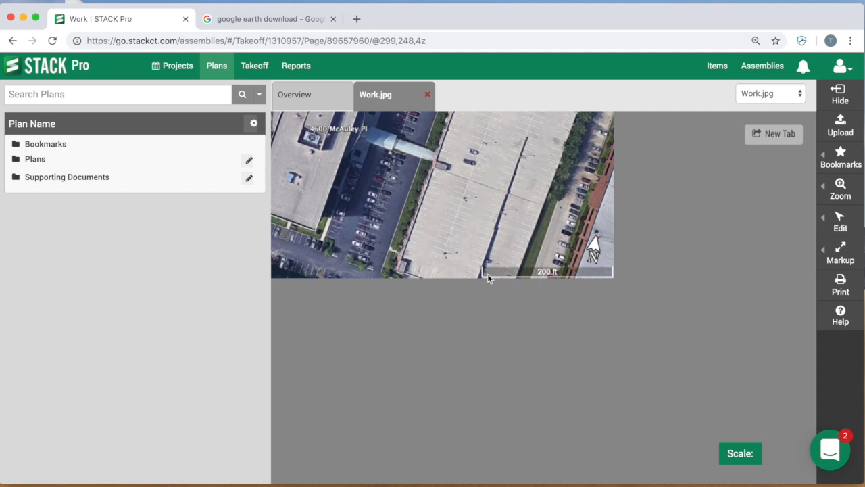
{"action": "mouse_move", "coordinate": [611, 278]}
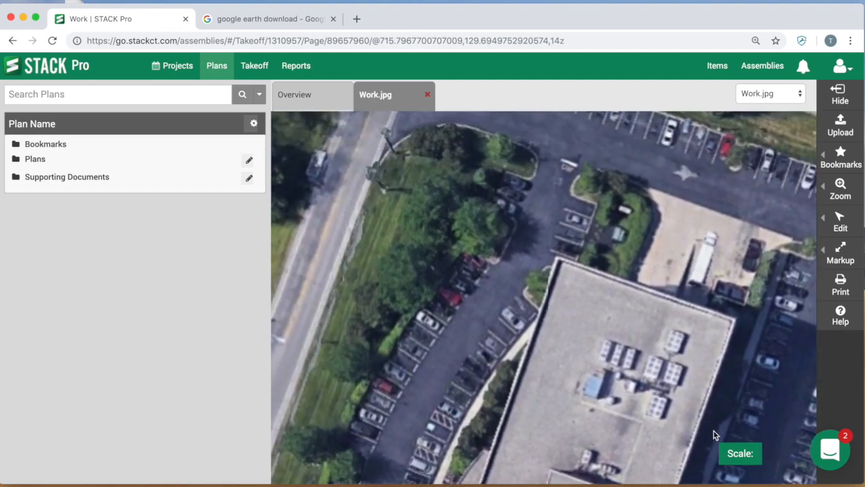
Step: Calibrate the plan scale using a 100 ft known distance on the image
{"action": "left_click", "coordinate": [739, 453]}
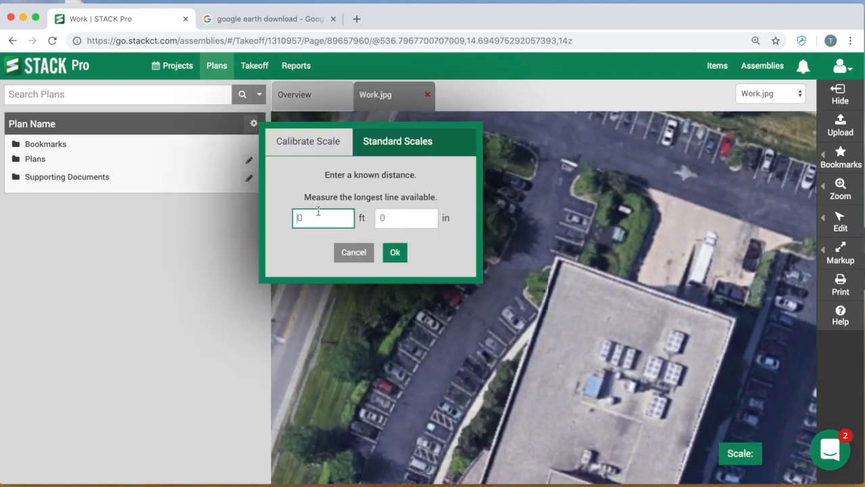
{"action": "type", "text": "100"}
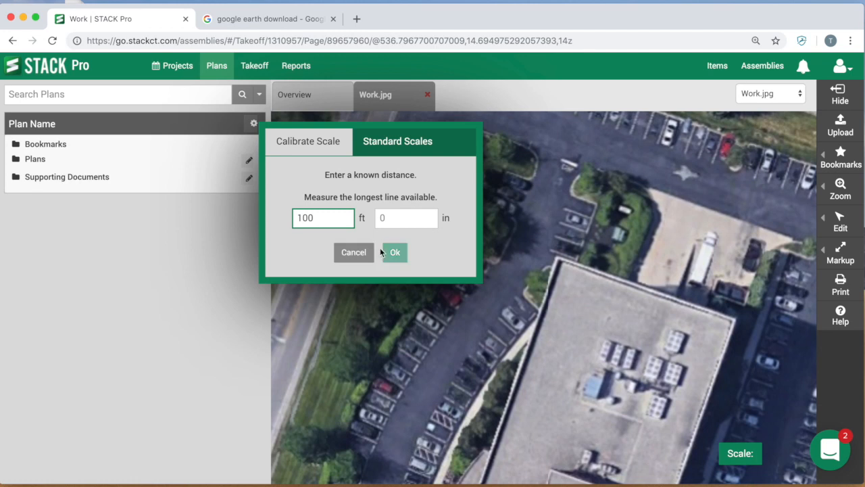
{"action": "left_click", "coordinate": [395, 252]}
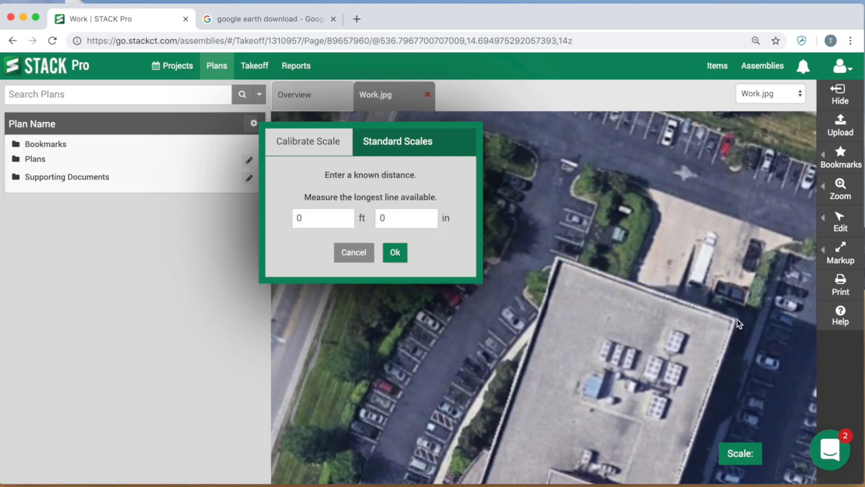
{"action": "left_click", "coordinate": [395, 252]}
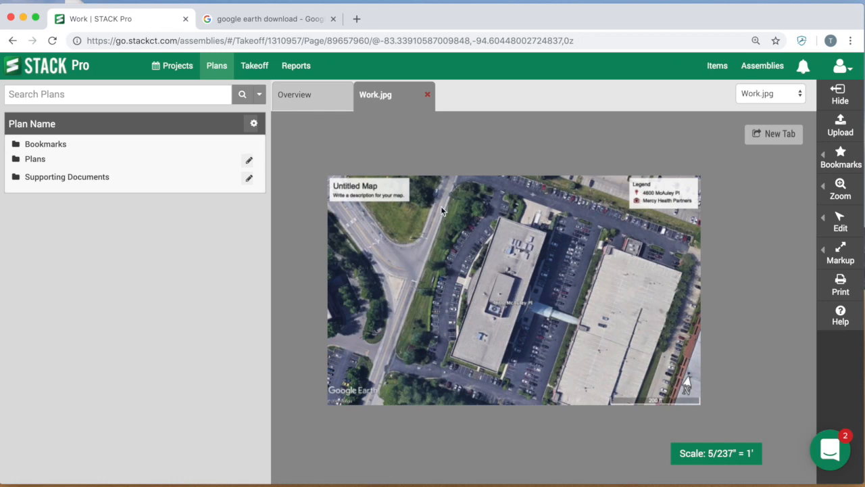
Step: Switch to the Takeoff tab to view the empty project takeoffs list
{"action": "left_click", "coordinate": [254, 66]}
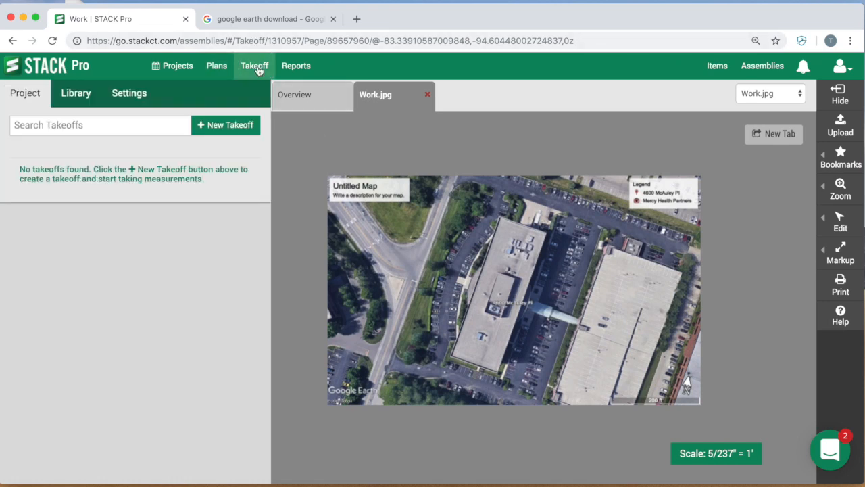
{"action": "mouse_move", "coordinate": [496, 330]}
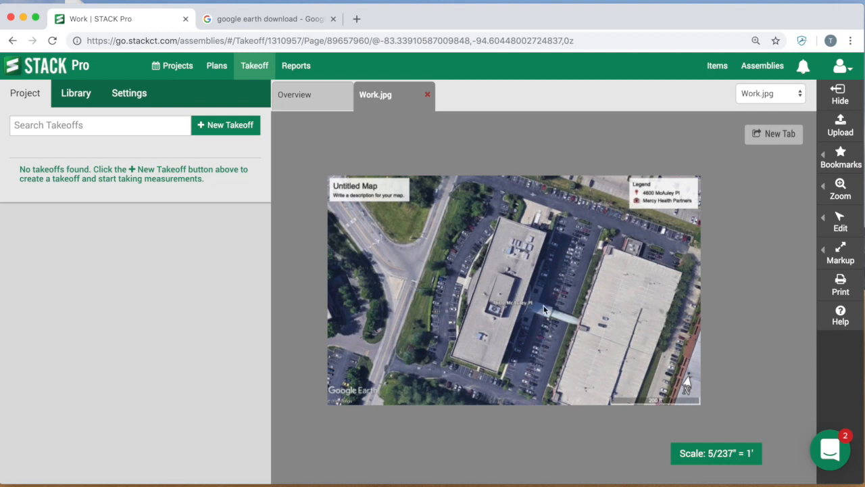
{"action": "mouse_move", "coordinate": [546, 293]}
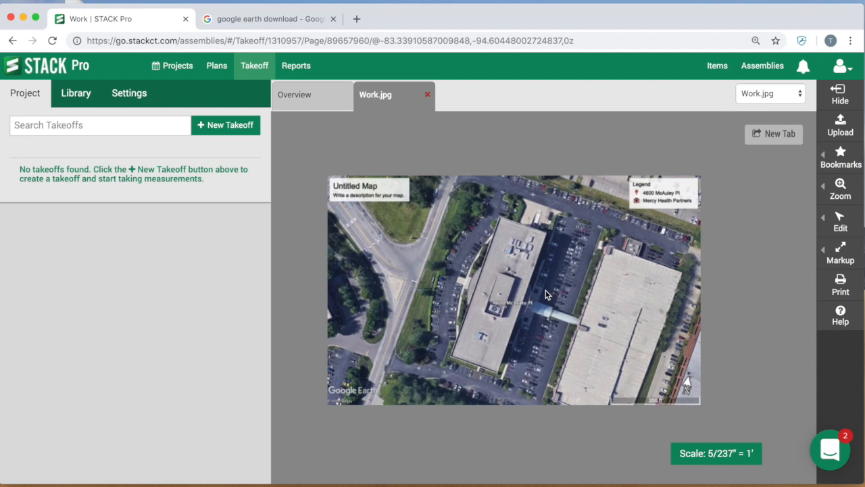
{"action": "mouse_move", "coordinate": [504, 273]}
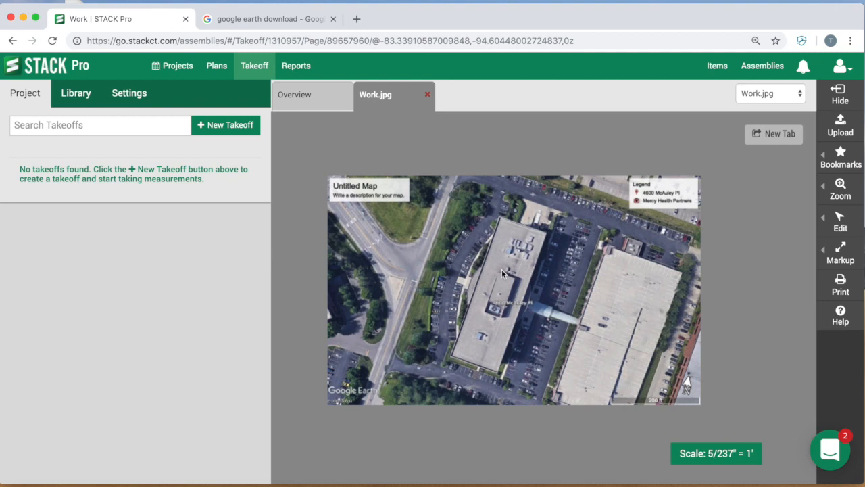